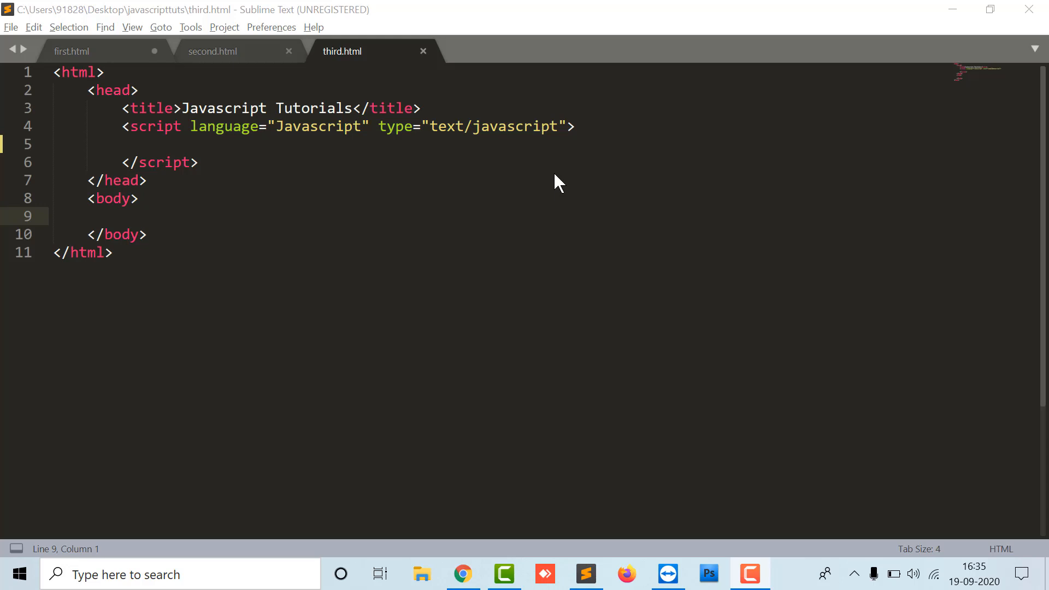
mouse_move(435, 185)
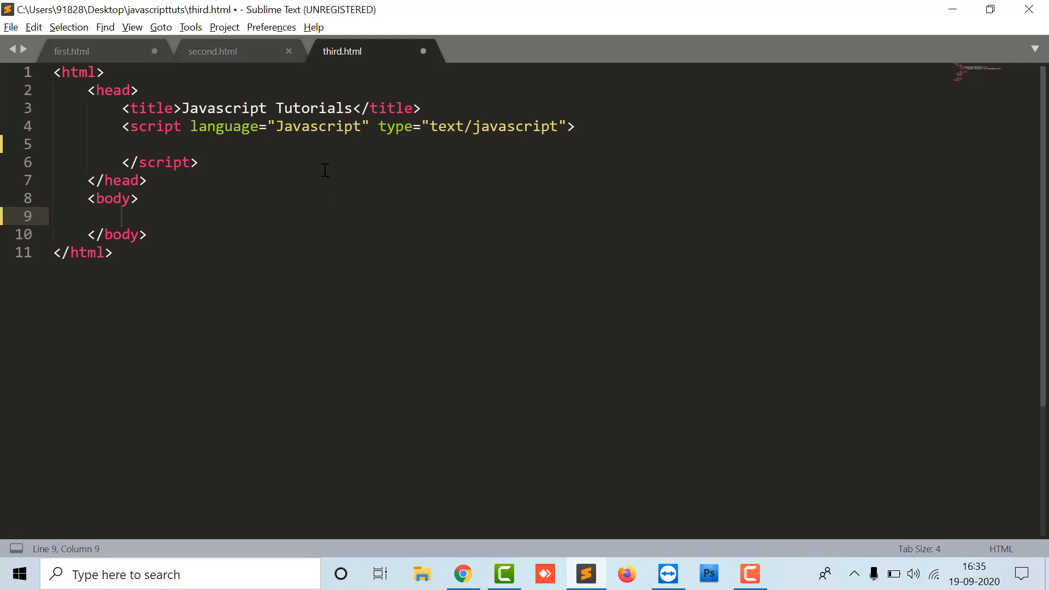
- Add a self-closing button input with value "Click Me" inside the body
text(<input type)
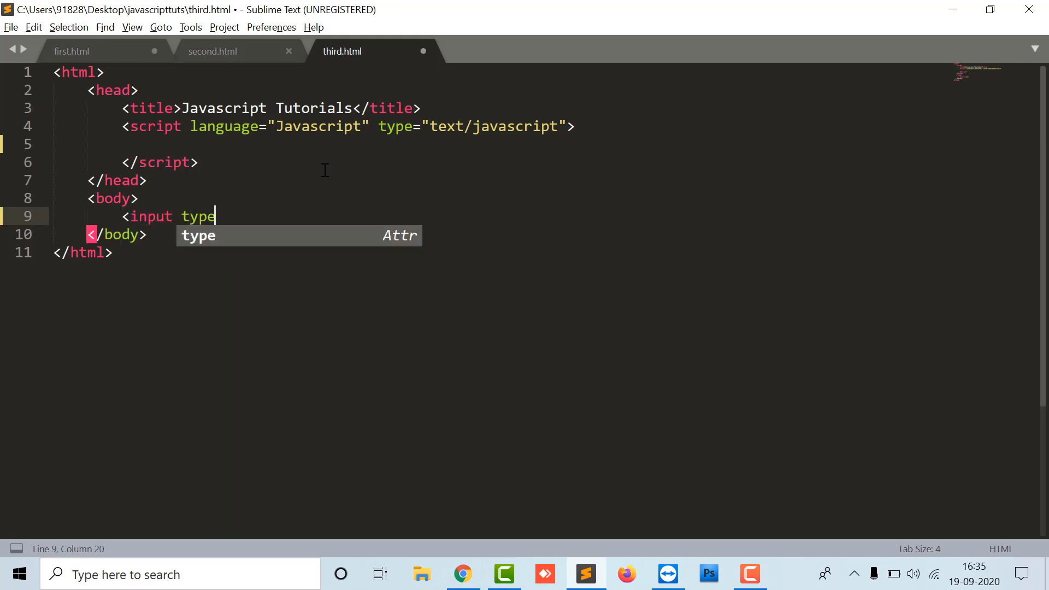
text(="button" value="C)
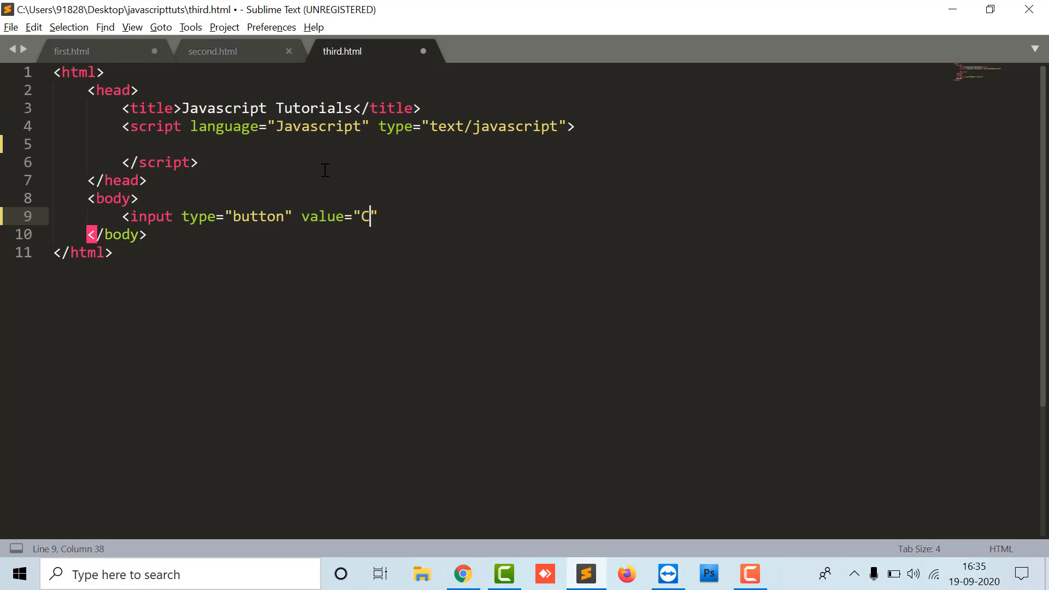
text(lick Me)
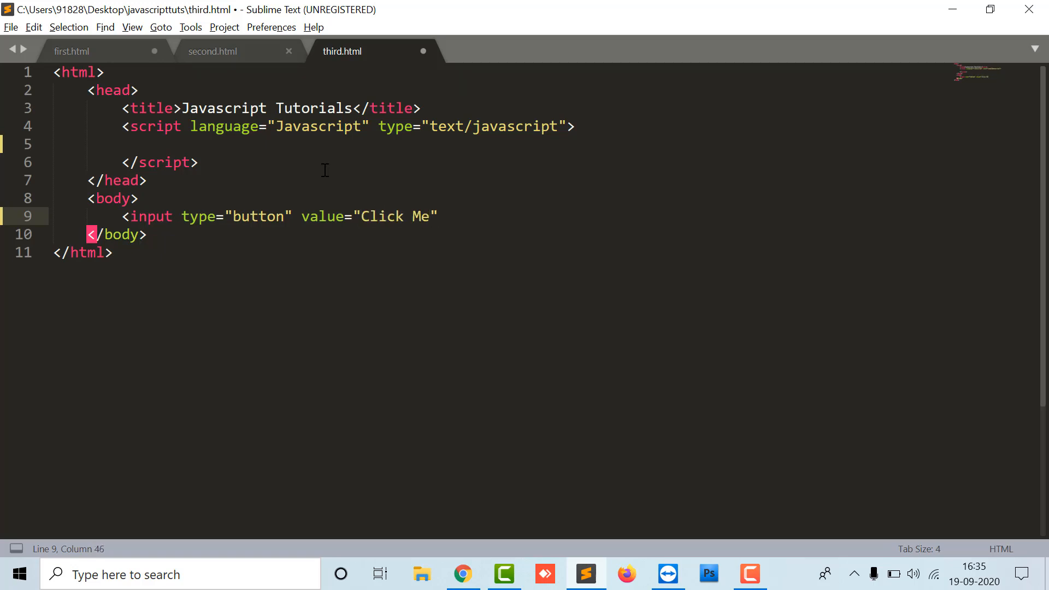
text(/>)
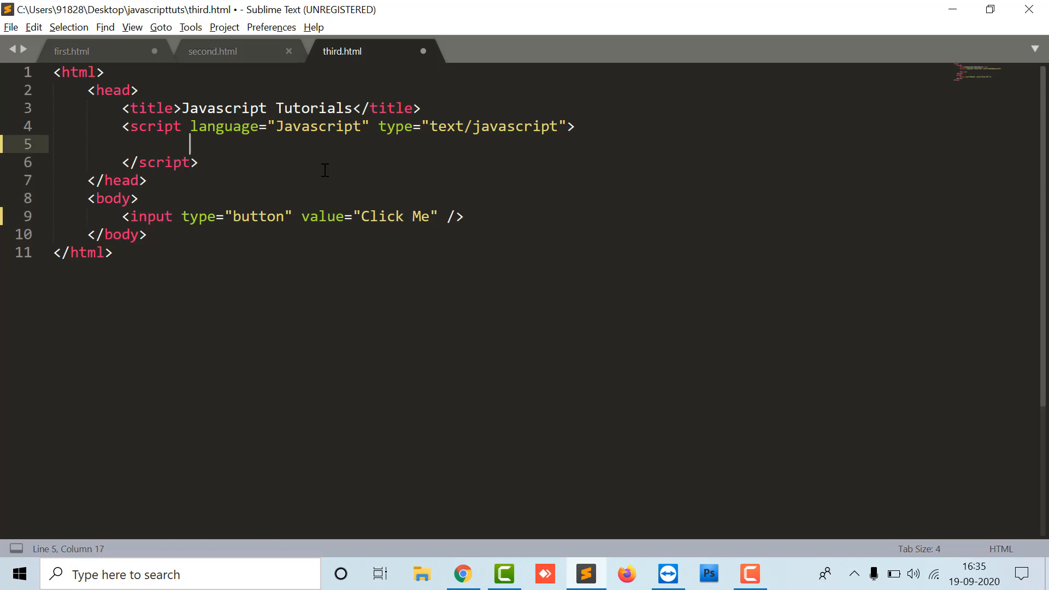
- Define show() alerting "this is the show function on a button click" in the script
text(function)
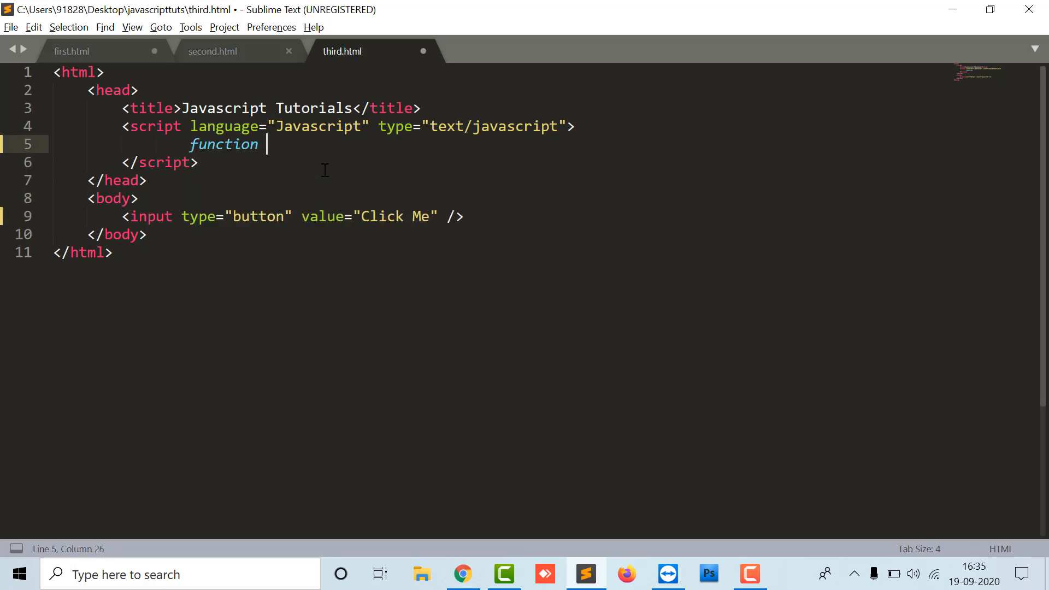
text(show())
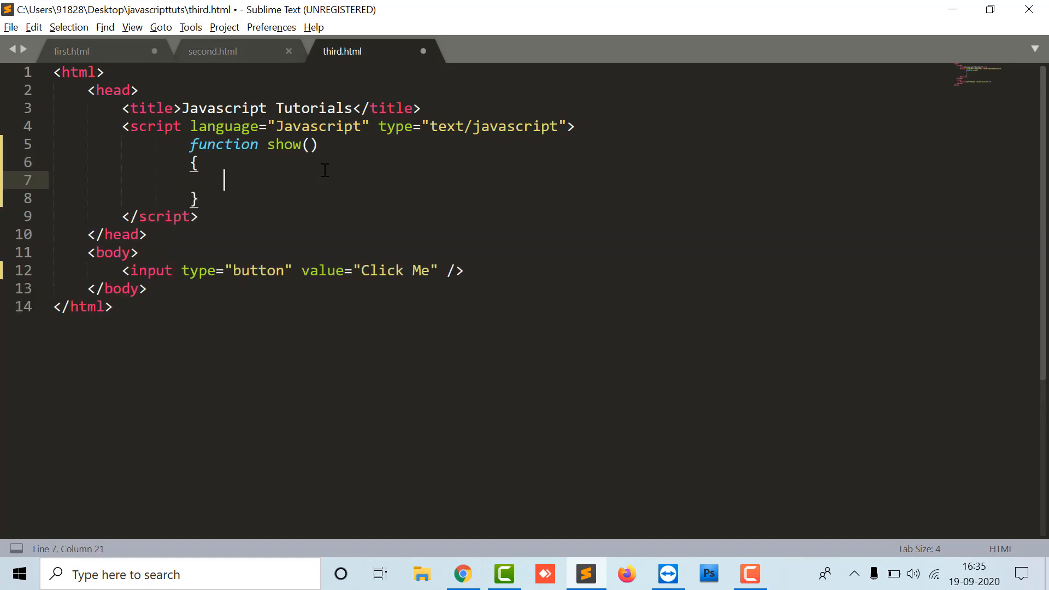
text(alert("thi"))
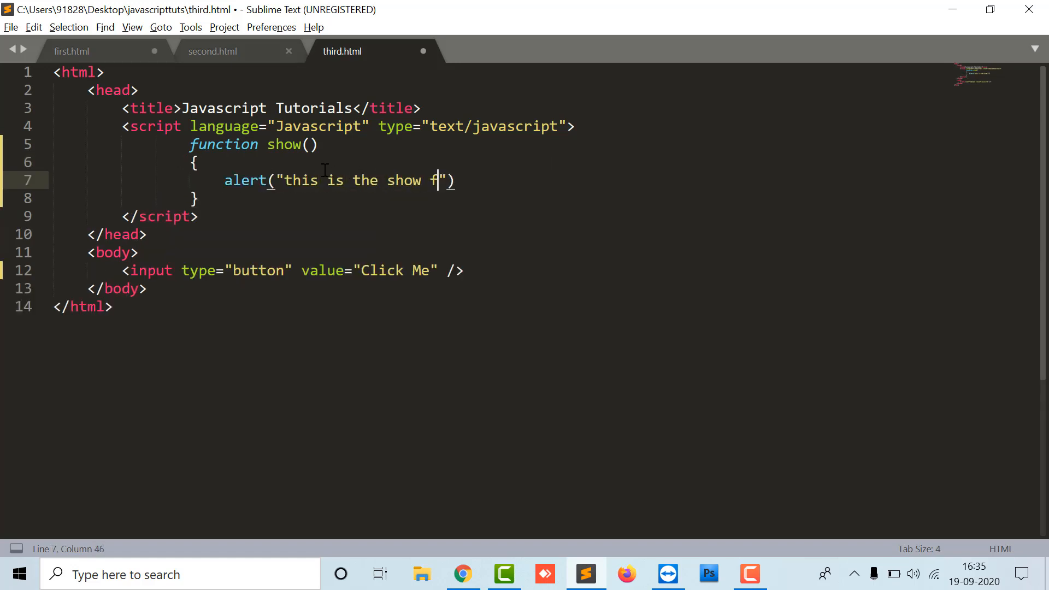
text(unction on a button click)
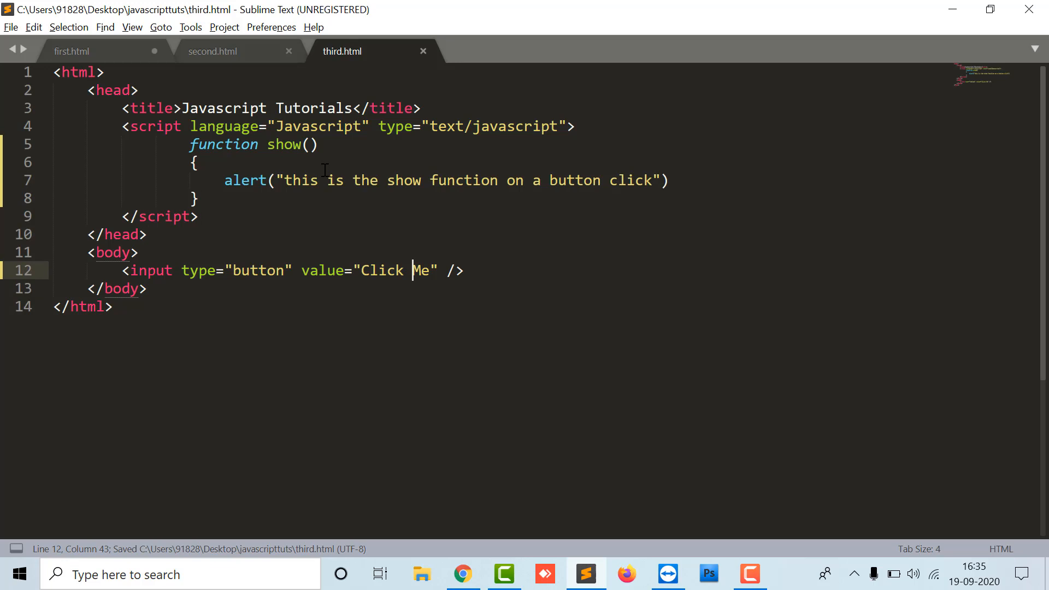
- Give the Click Me button an onclick that calls show()
text(onclick=")
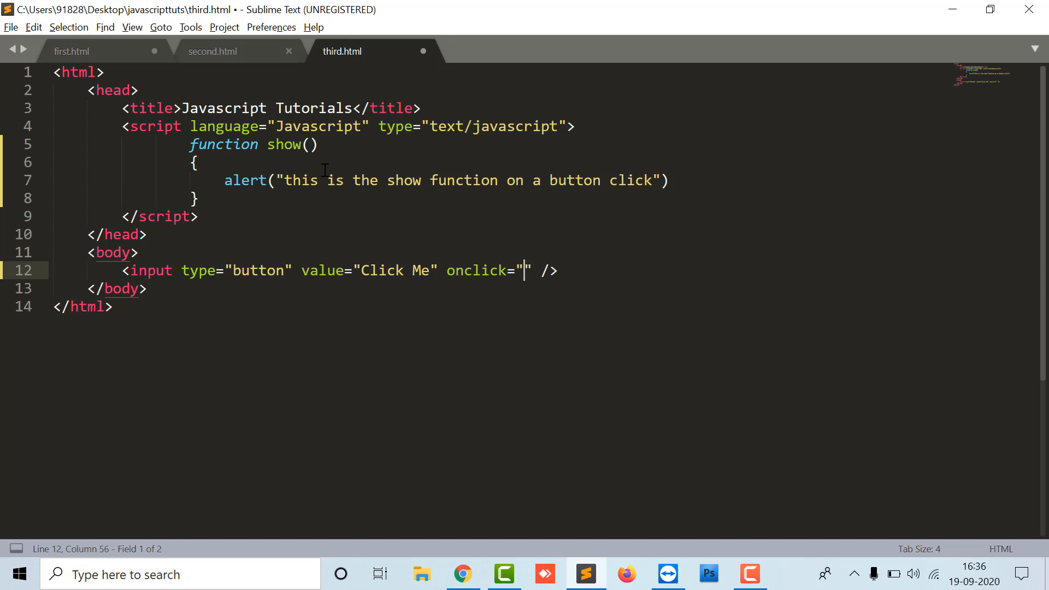
text(show())
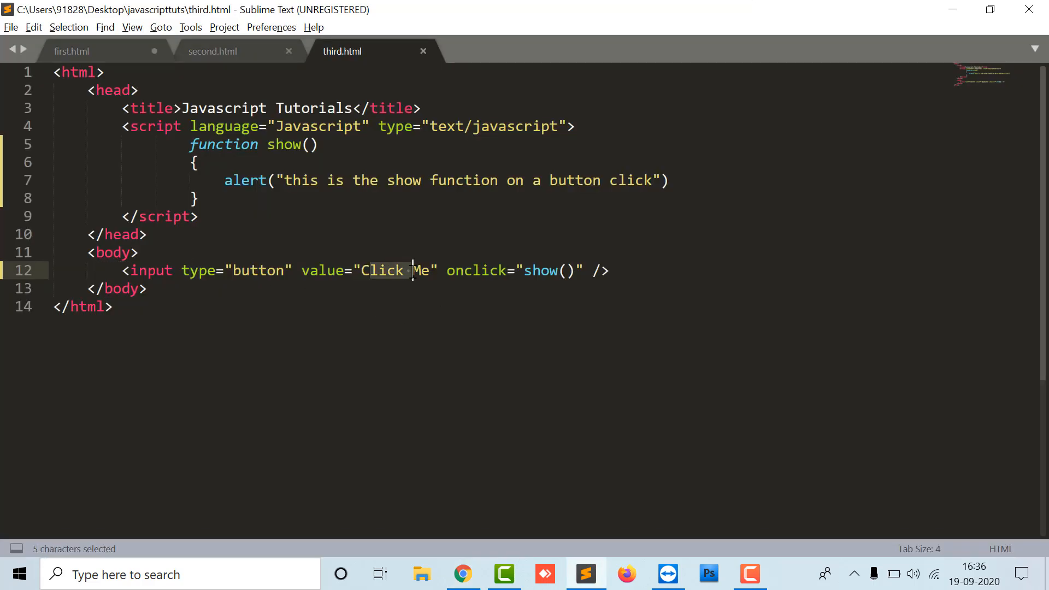
double_click(540, 270)
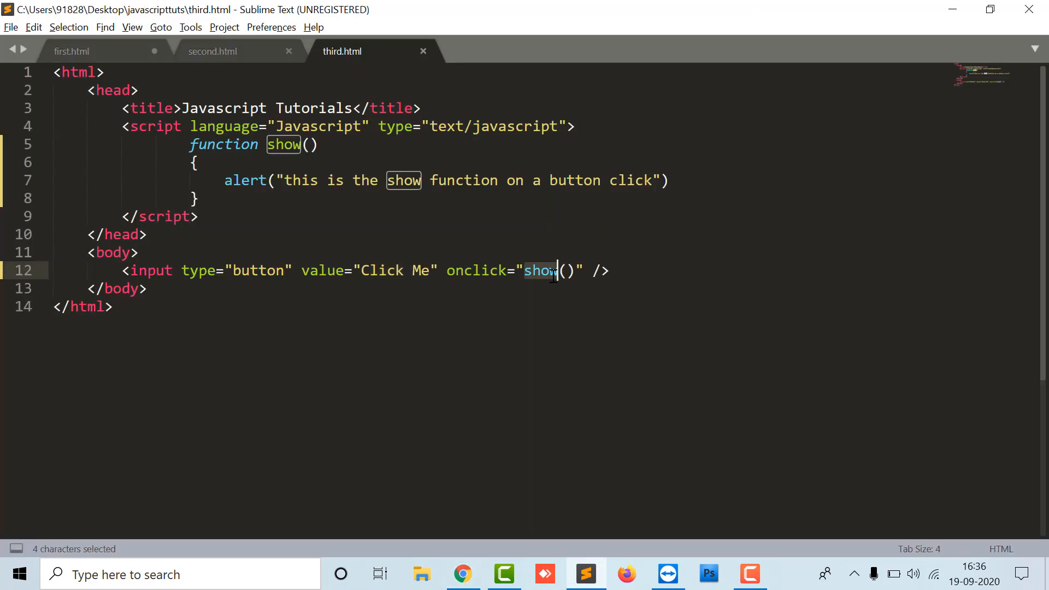
click(33, 73)
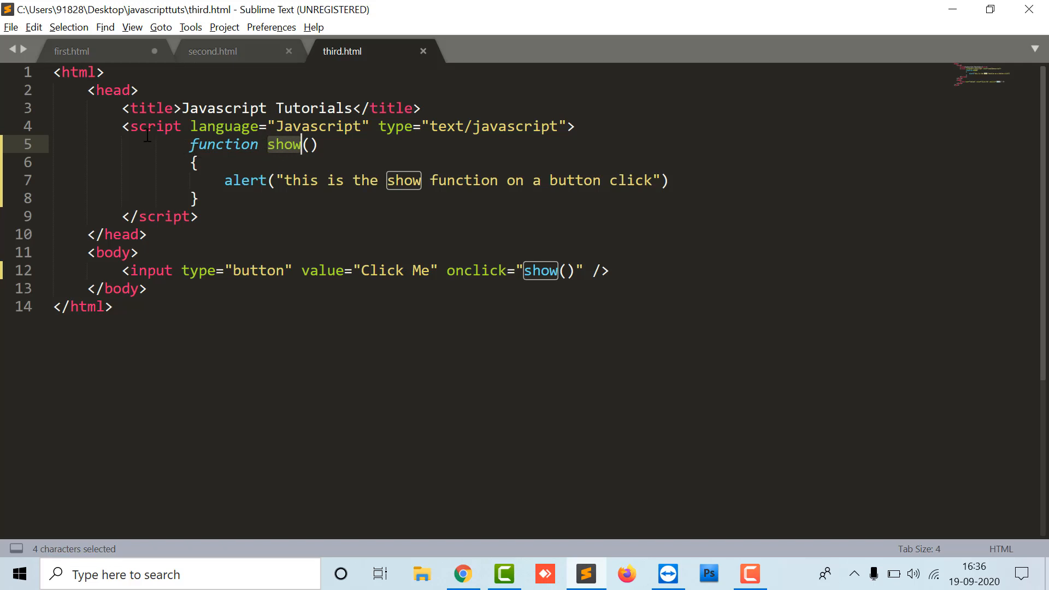
click(155, 126)
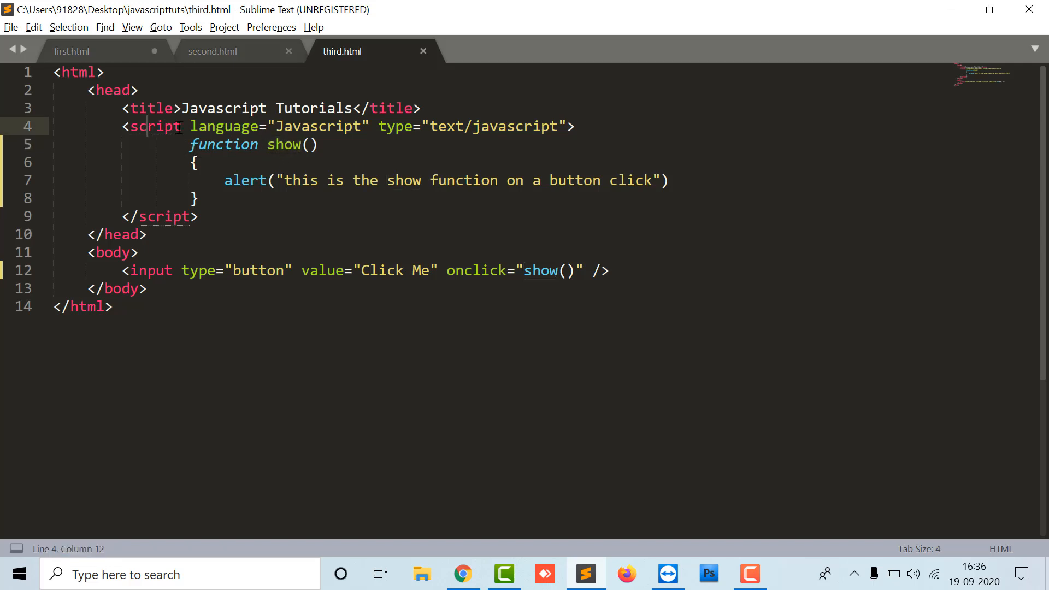
click(112, 90)
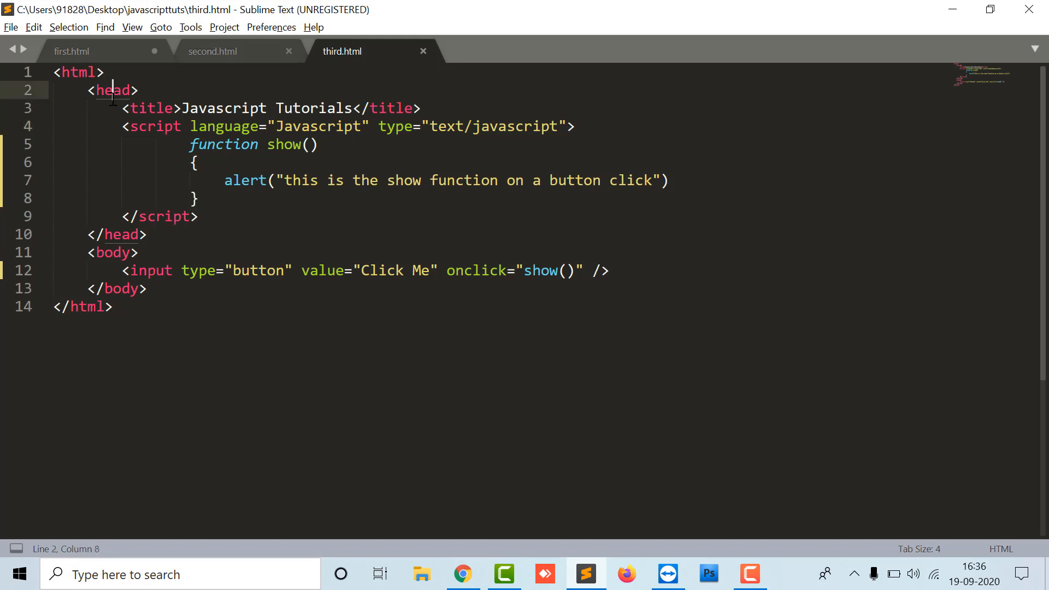
double_click(284, 144)
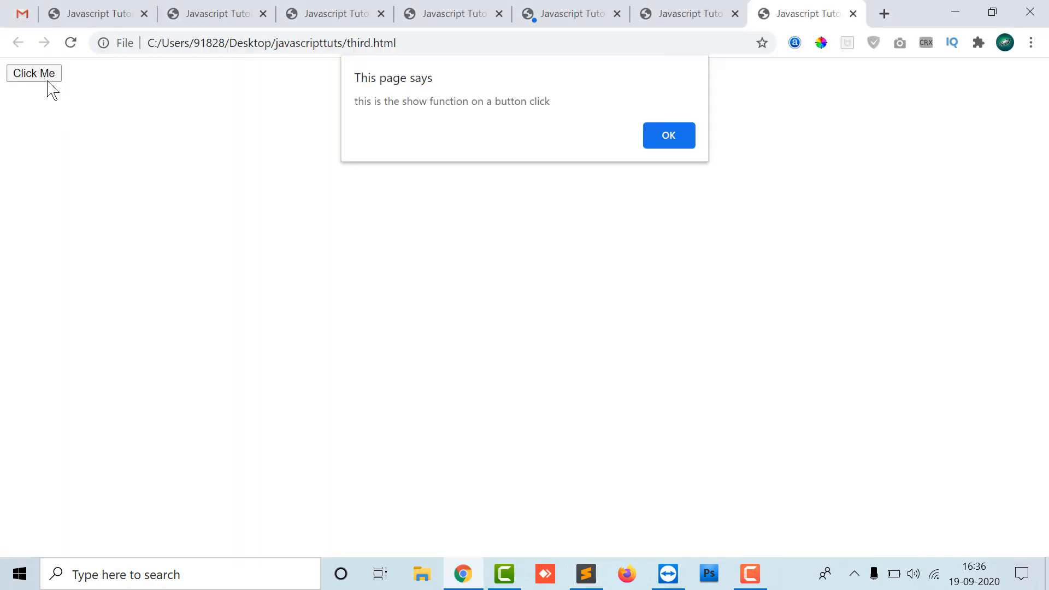
mouse_move(286, 97)
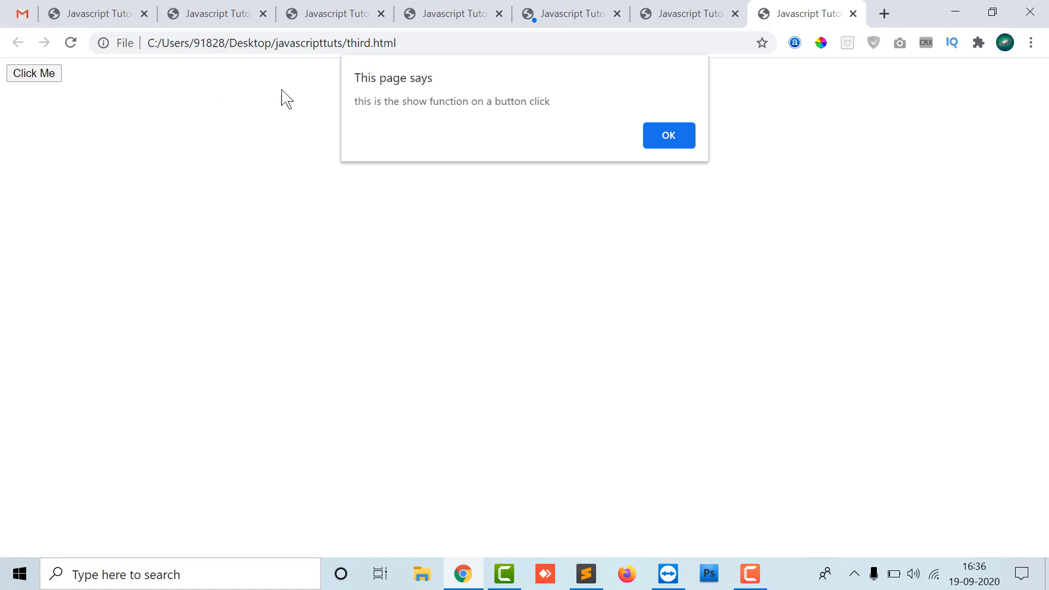
mouse_move(715, 124)
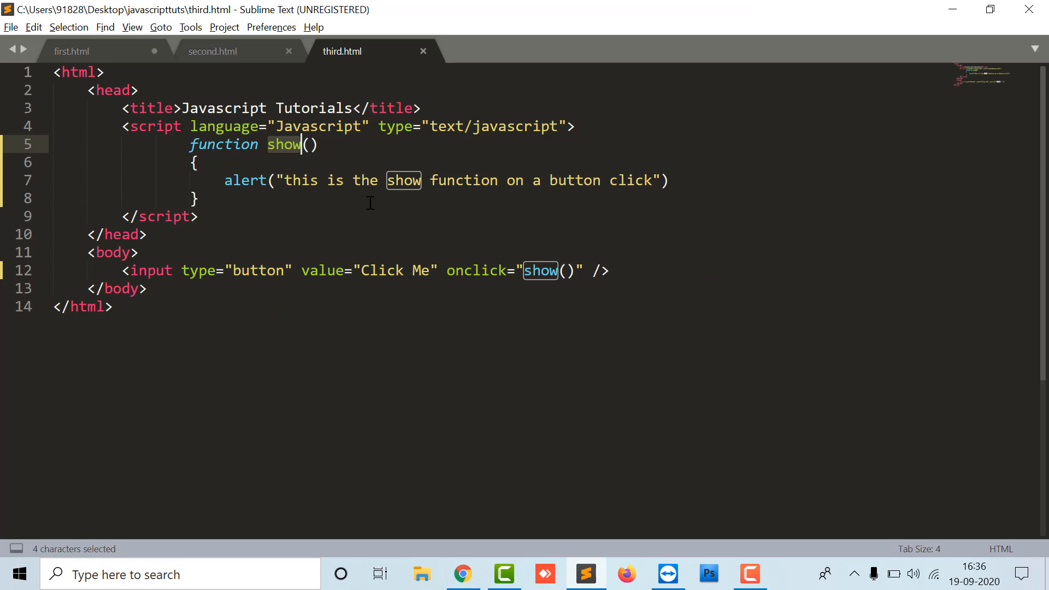
- Confirm the show() alert in Chrome, then start a new line below the Click Me button
double_click(244, 181)
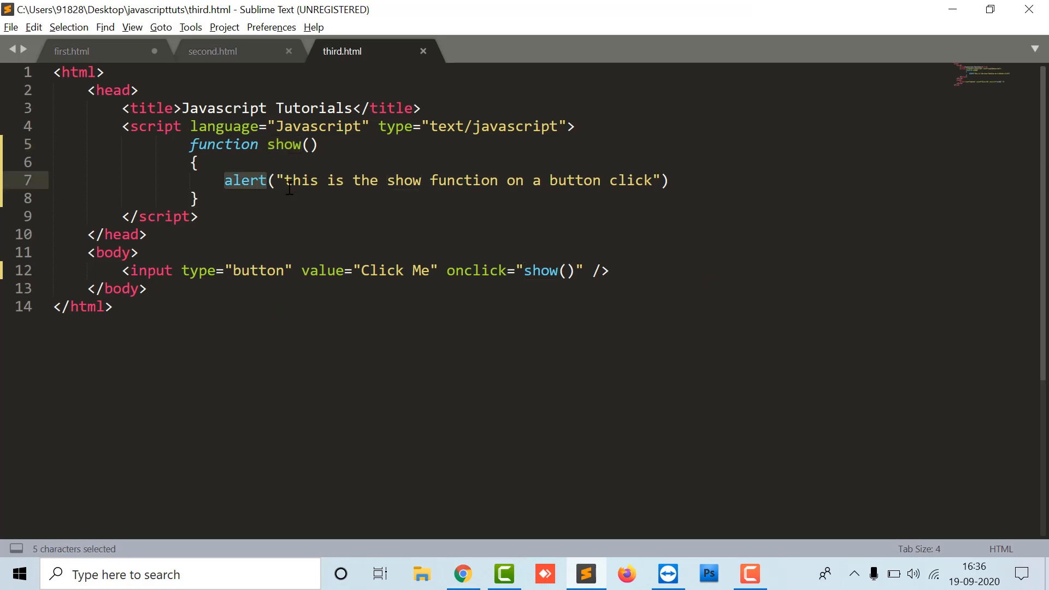
click(462, 574)
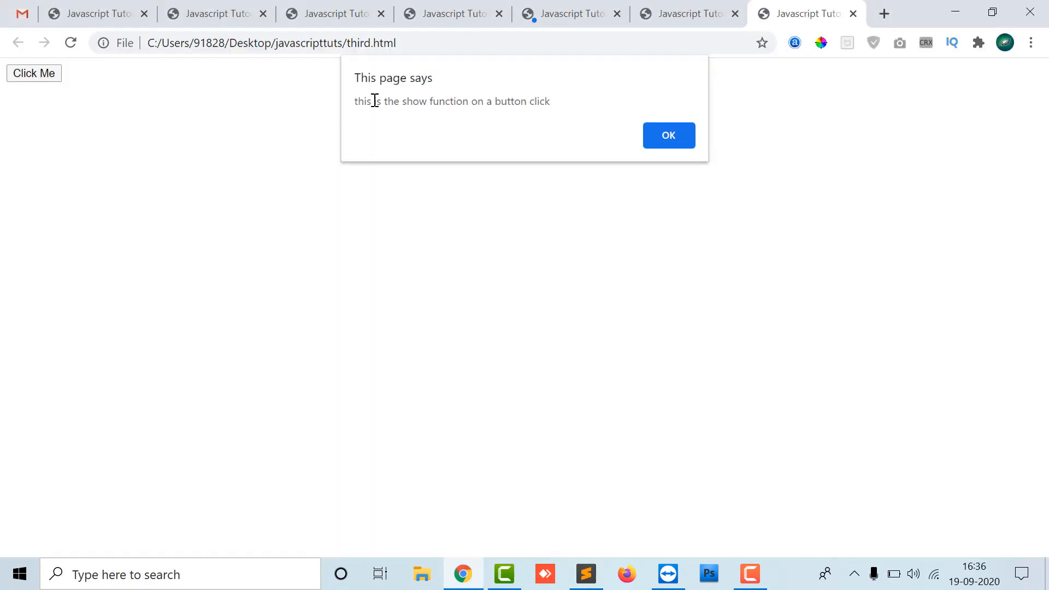
click(585, 574)
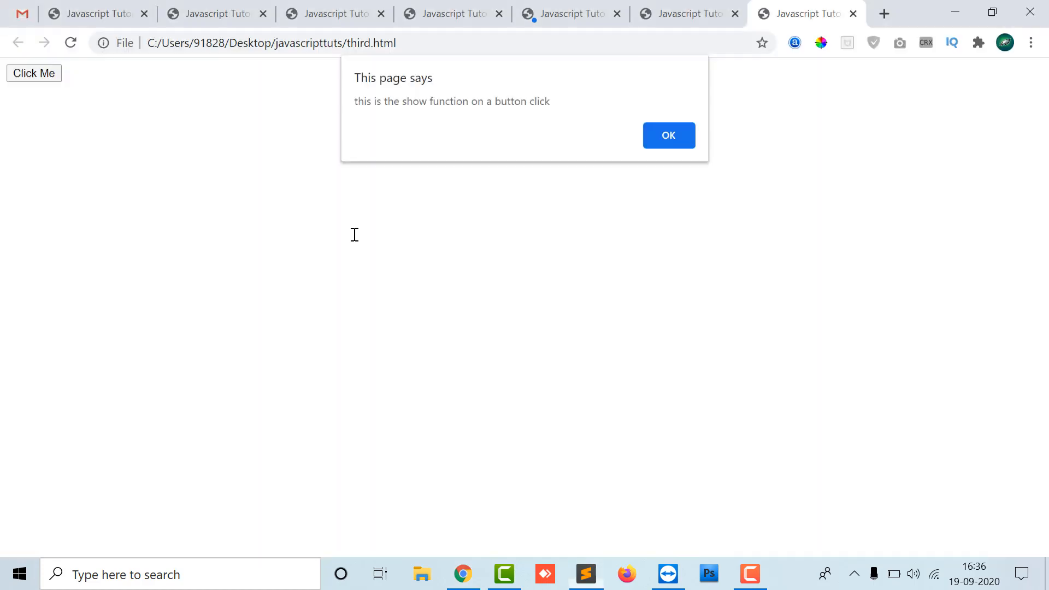
click(586, 573)
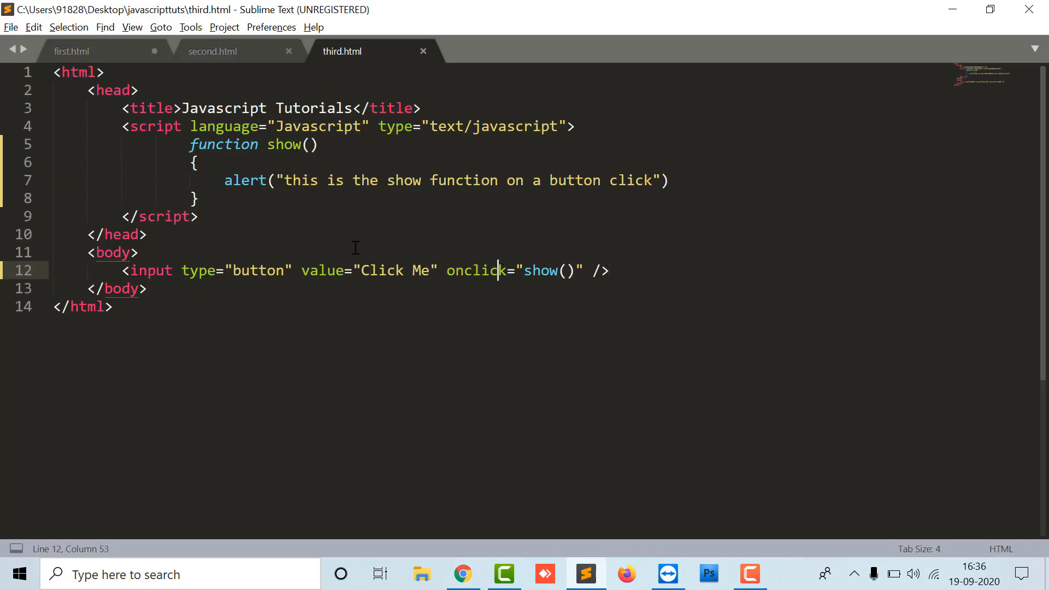
click(34, 73)
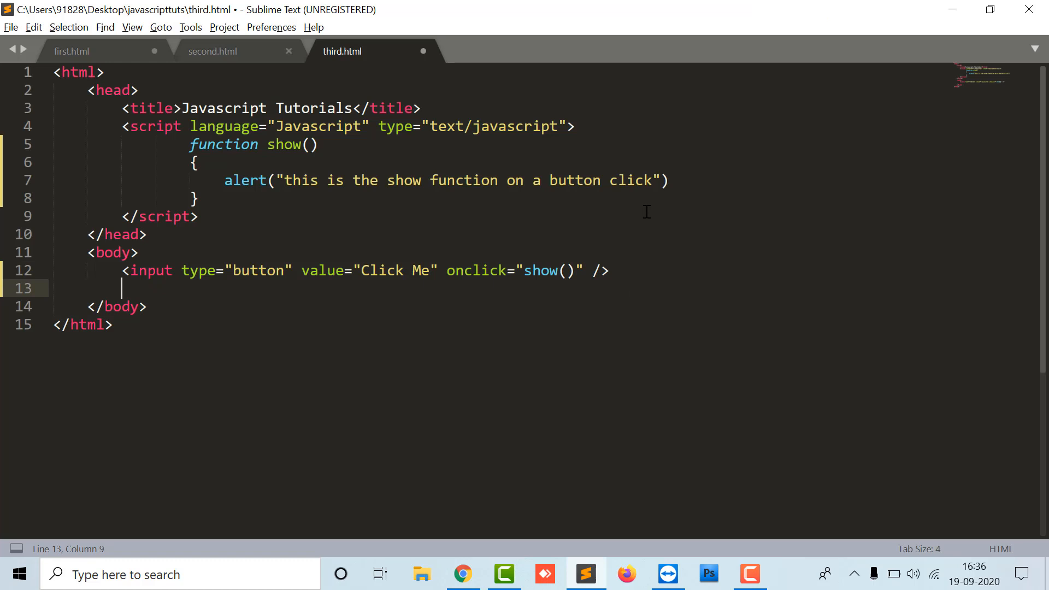
- Add an "Add" button whose onclick calls add(), and start an empty add() function
text(<input typ)
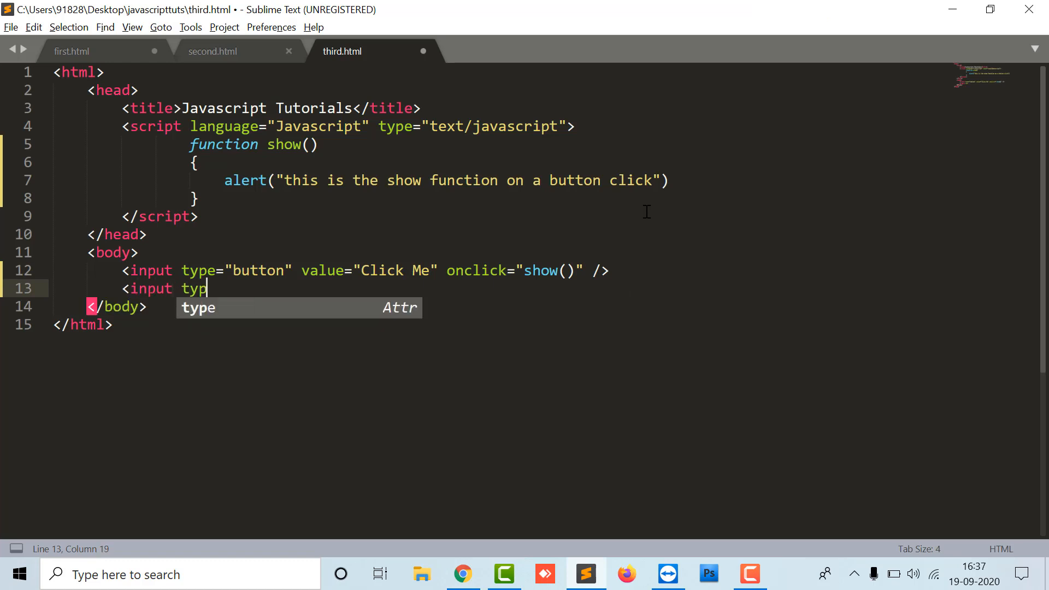
text(e="button" value="C)
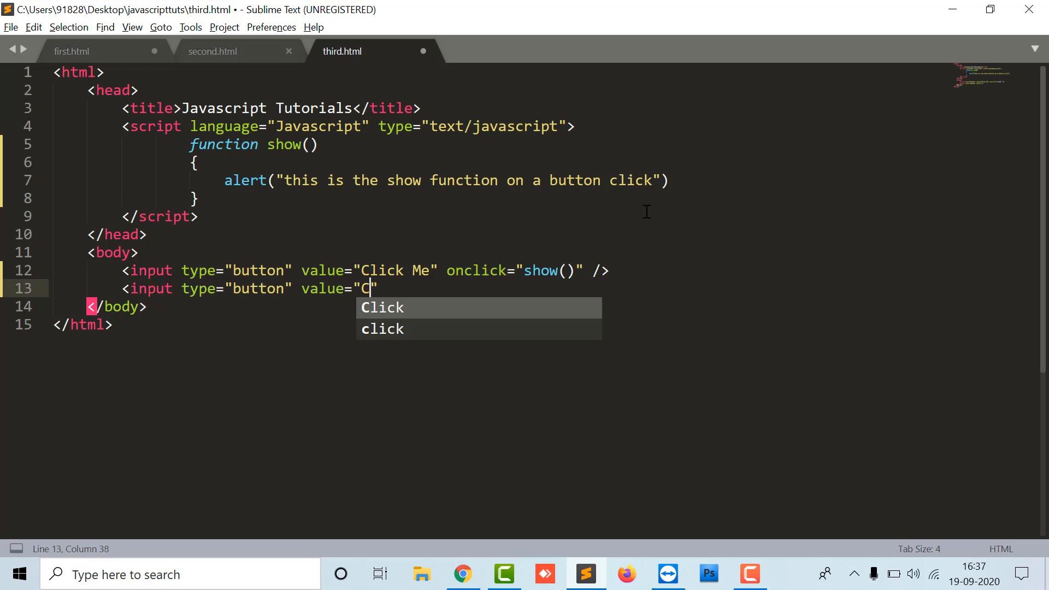
text(Add)
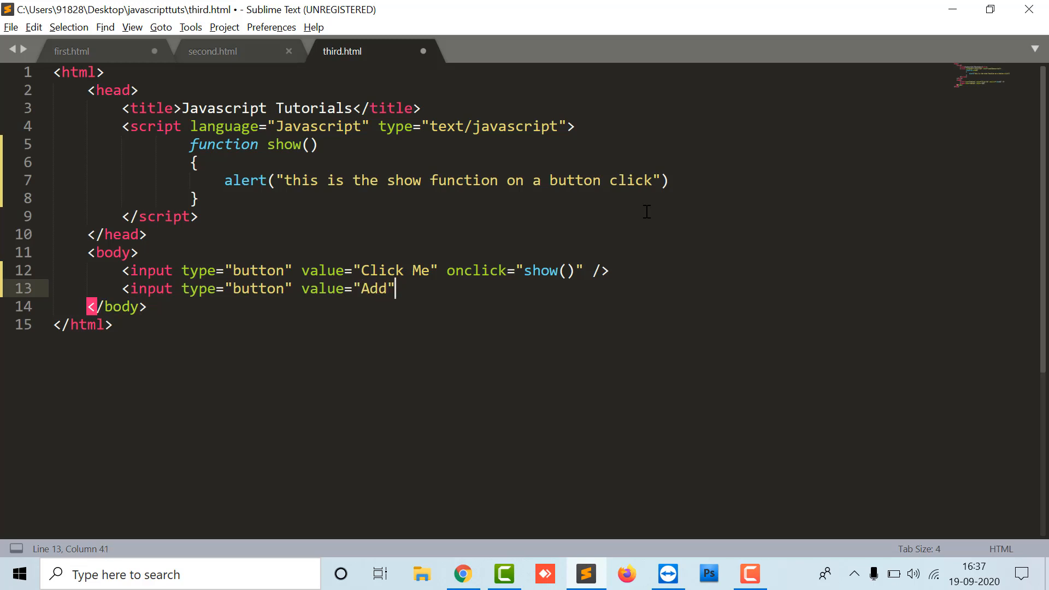
text(onclick="a")
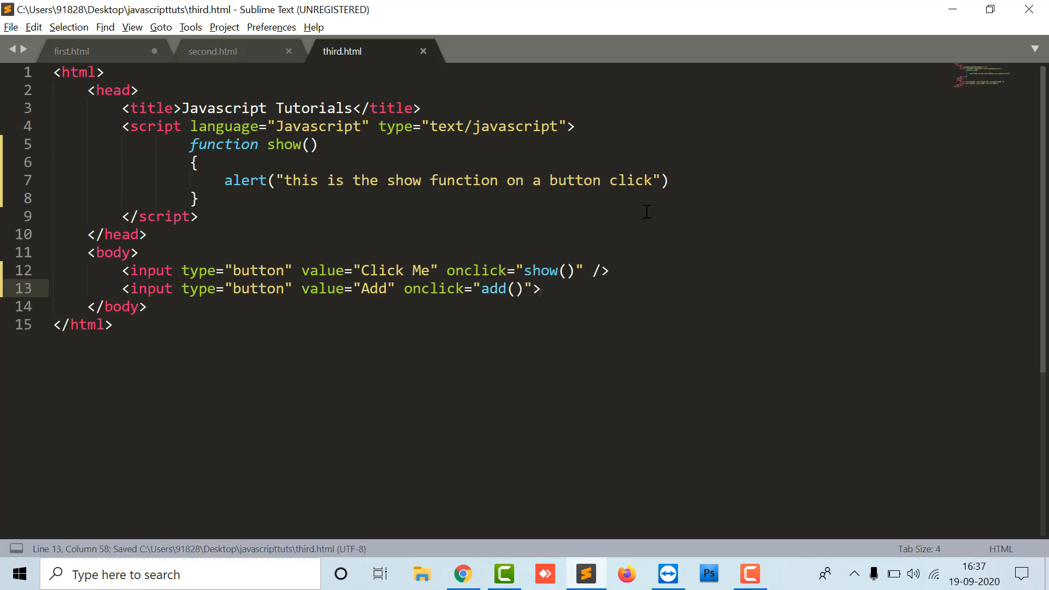
text(function add()
text({)
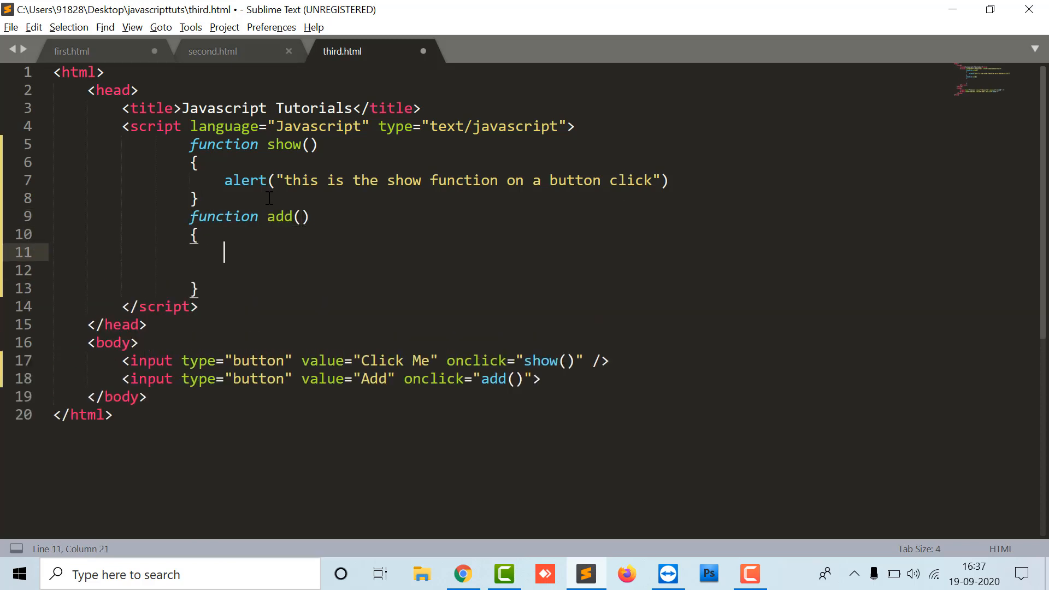
- Fill add() with var a=10; var b=20; var c=a+b; before the sum alert
text(var a=10;)
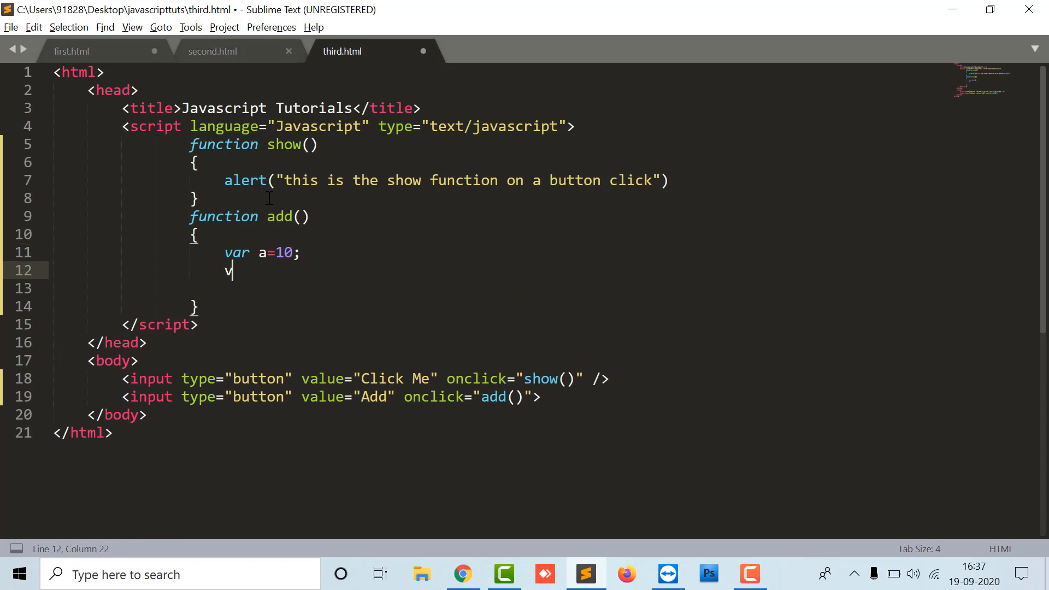
text(ar b=20;)
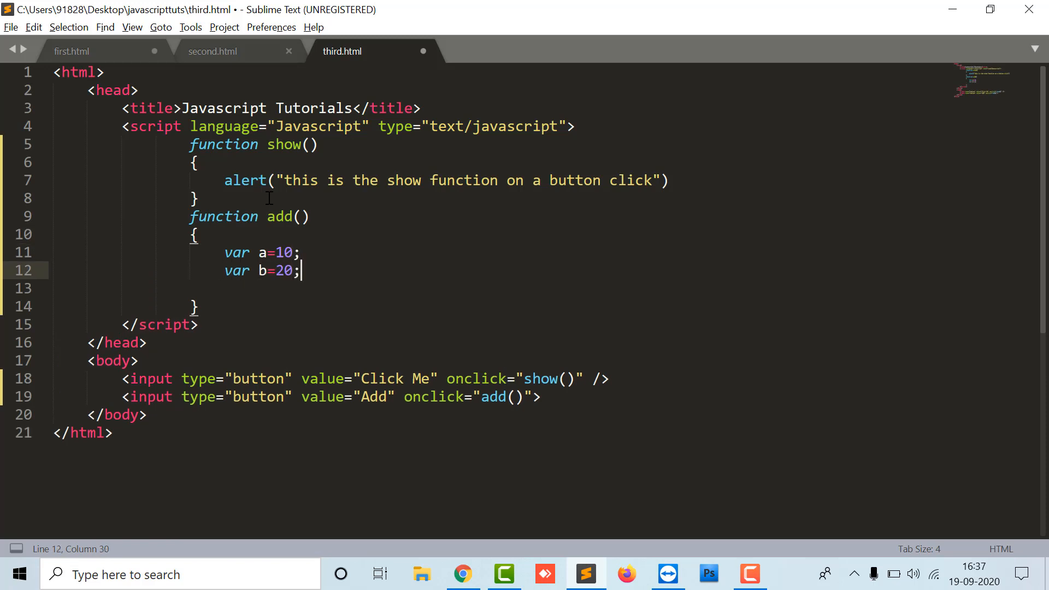
text(var c=)
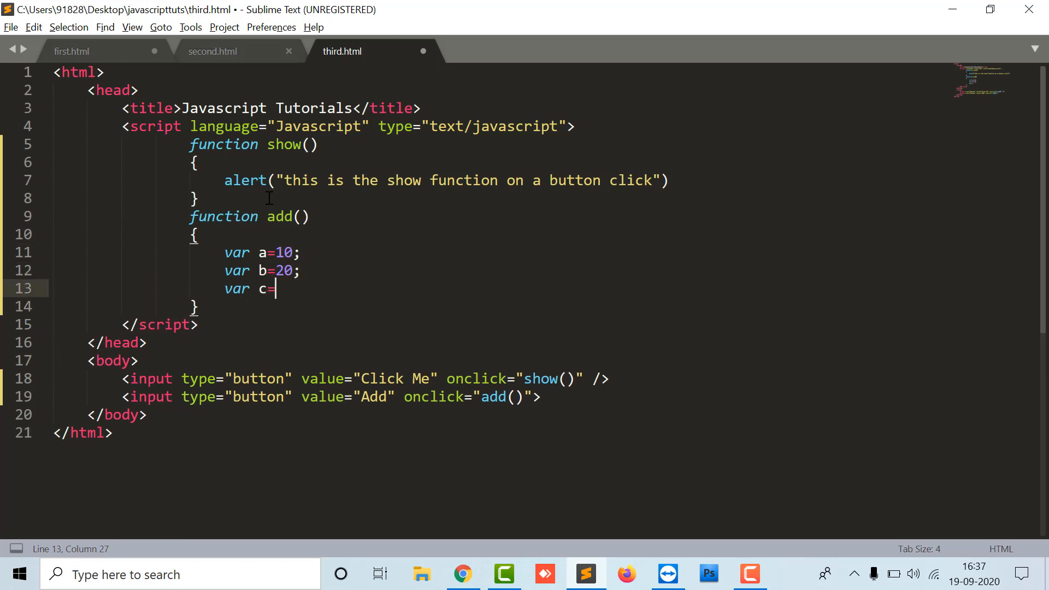
text(a+b;)
text(alert("The Sum of Two numbers is " + c))
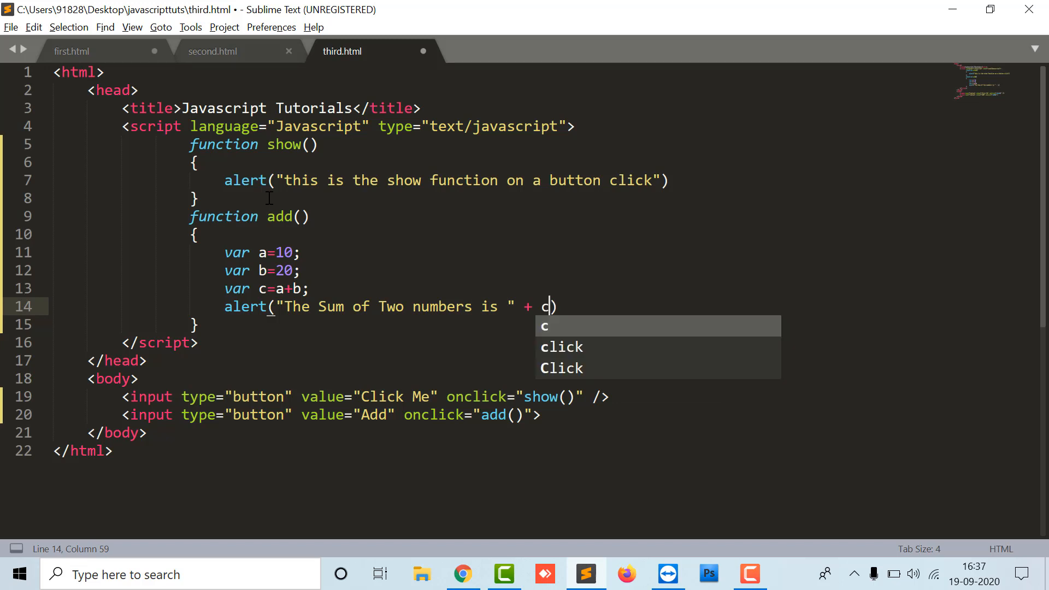
- Send the saved third.html to the browser via Open in Browser and select the add call
right_click(759, 214)
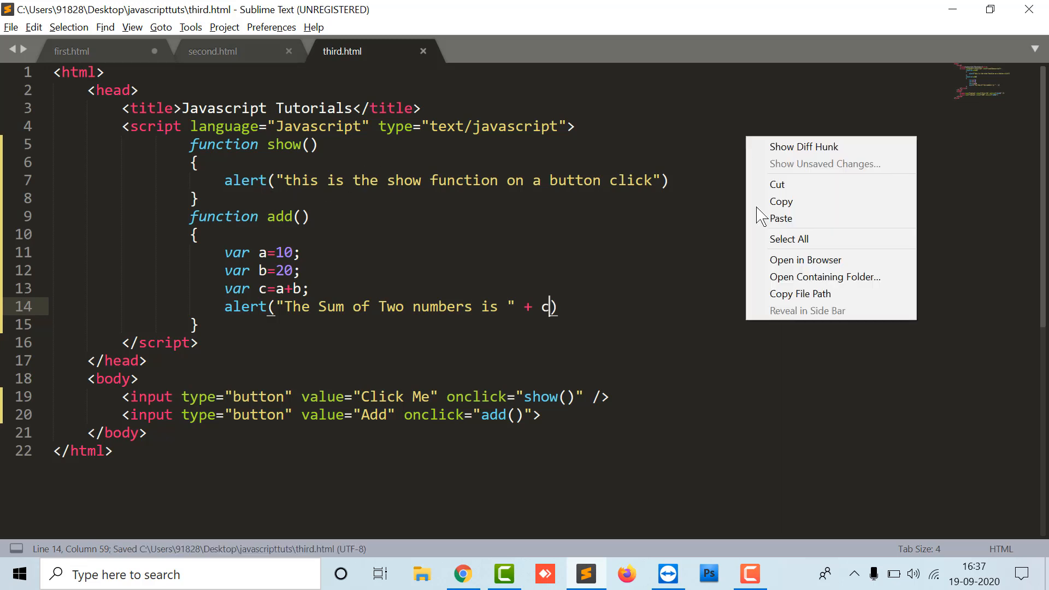
click(277, 402)
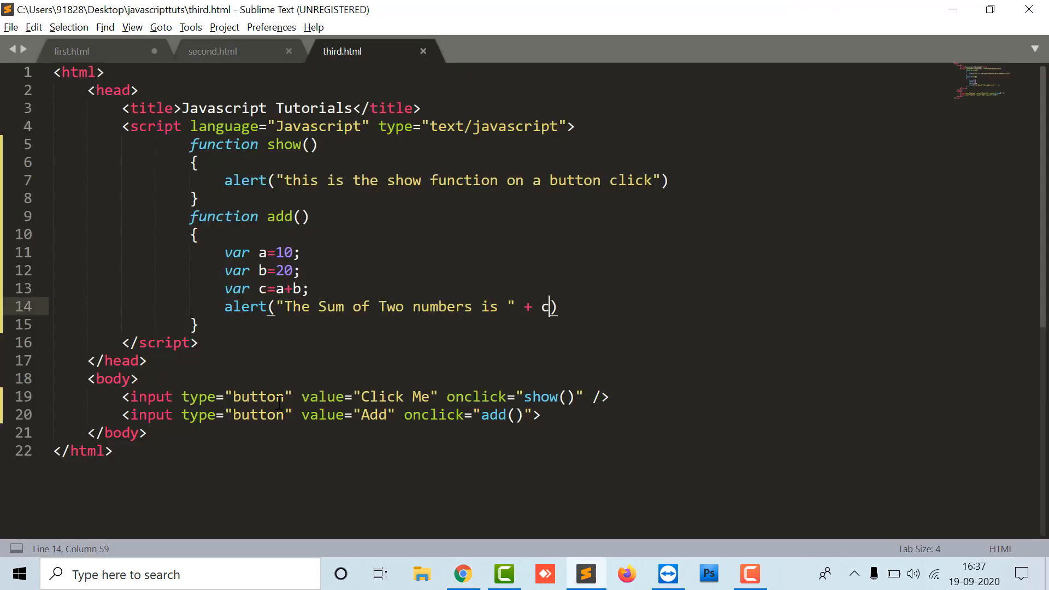
double_click(373, 415)
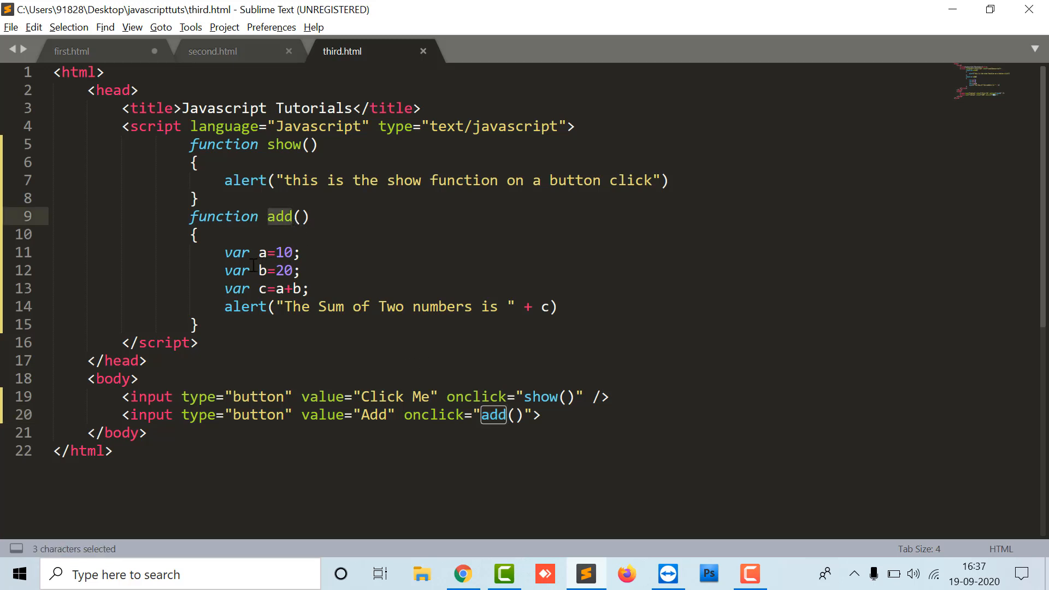
drag(254, 252, 308, 288)
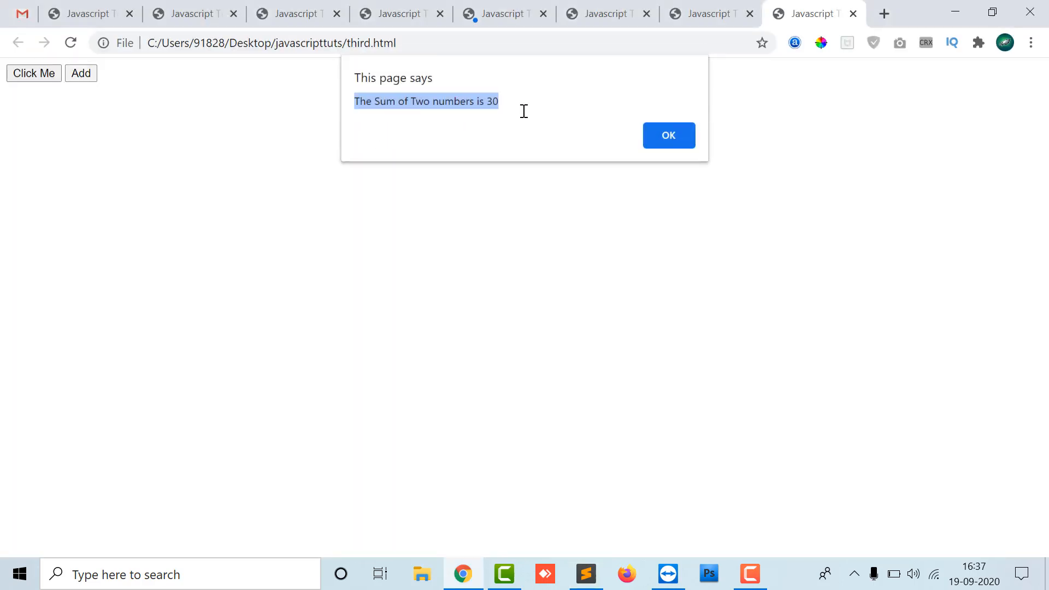
- Dismiss the "The Sum of Two numbers is 30" alert and return to the editor
click(585, 574)
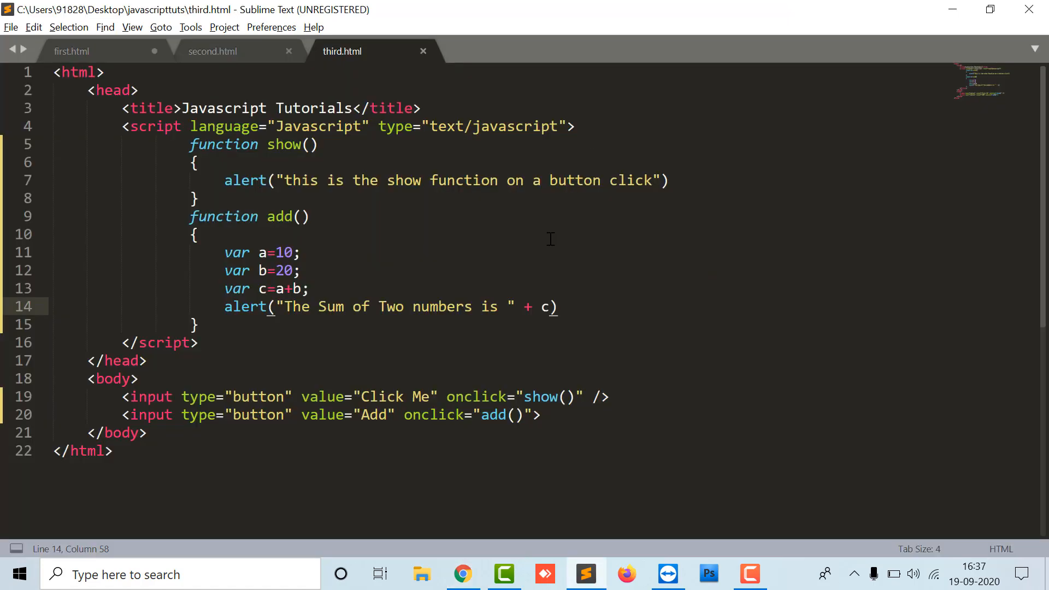